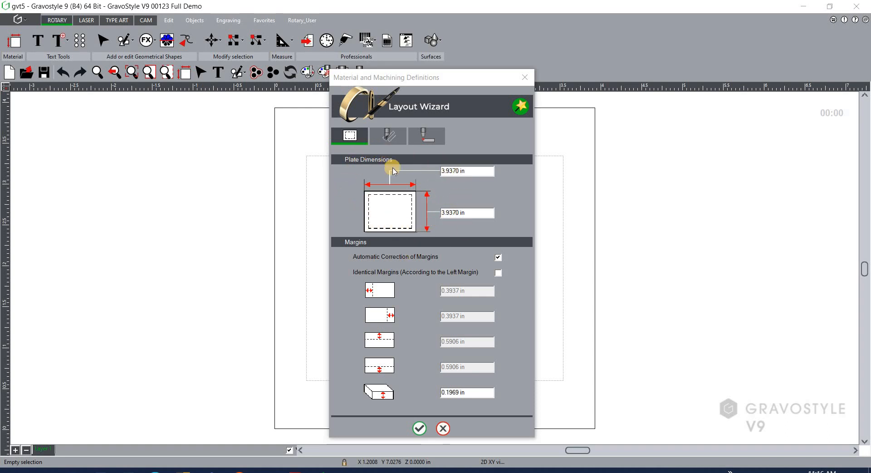
# Enter a plate width of 3 in and a height of .75 in in Plate Dimensions.
pyautogui.click(467, 171)
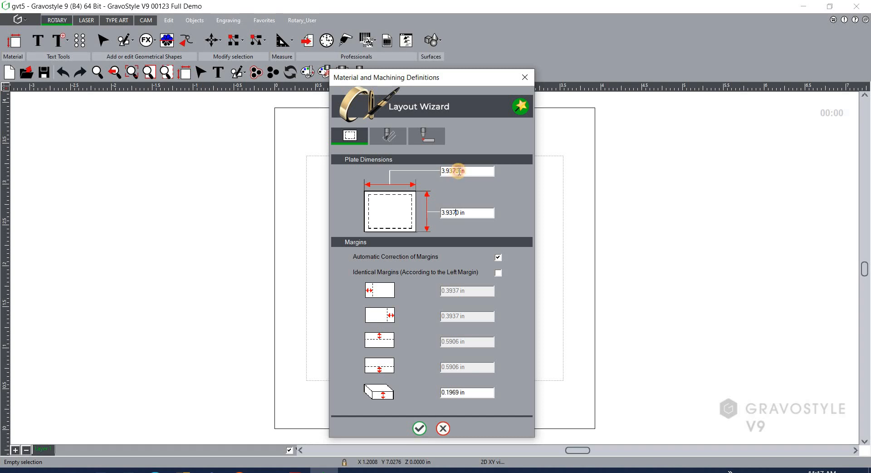
pyautogui.tripleClick(466, 171)
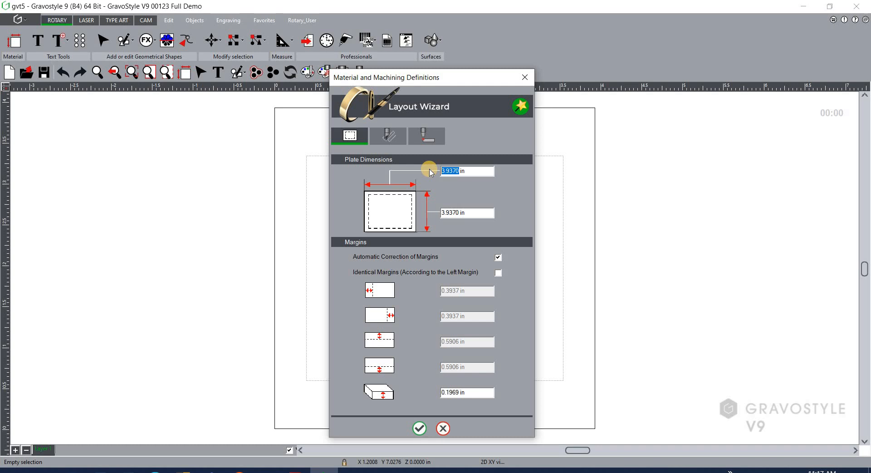
pyautogui.write('3')
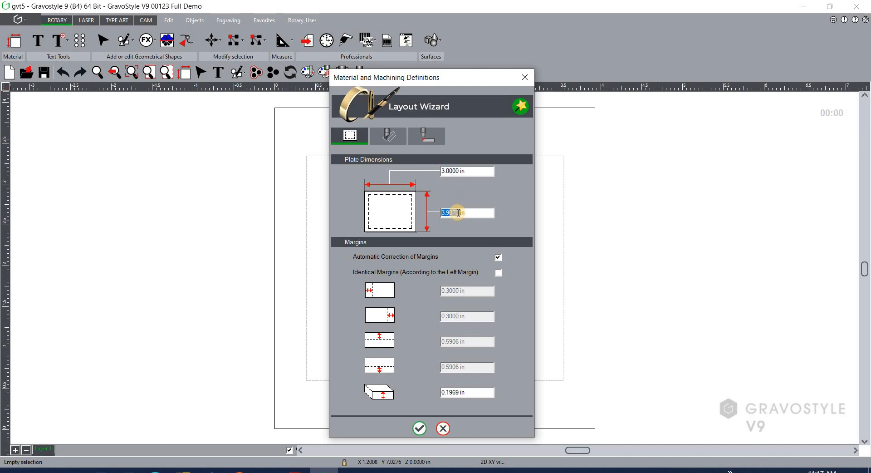
pyautogui.write('.75')
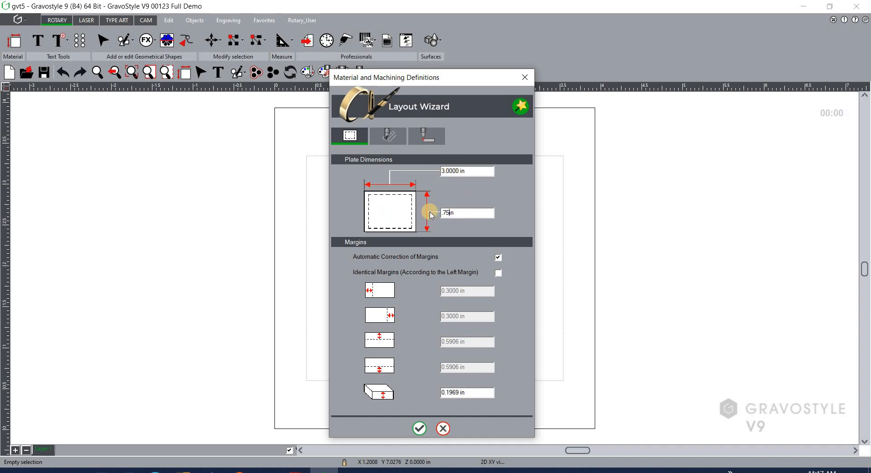
pyautogui.moveTo(410, 207)
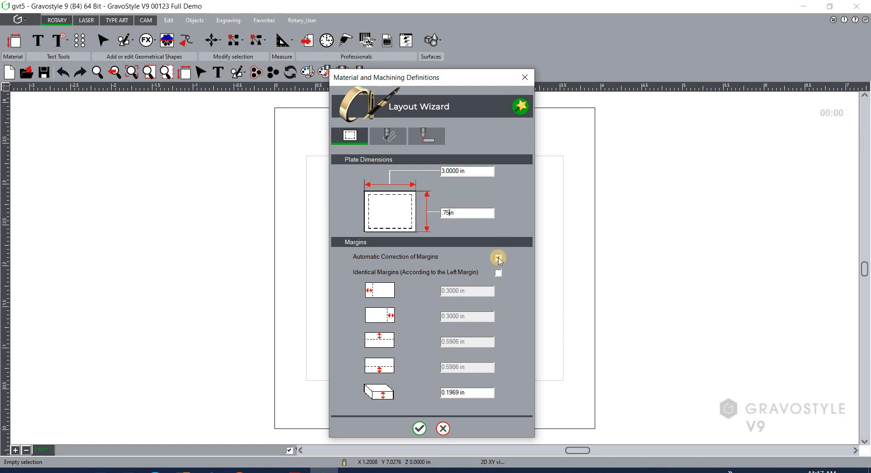
# Disable Automatic Correction of Margins, enable Identical Margins, and start a .1 left margin.
pyautogui.click(498, 256)
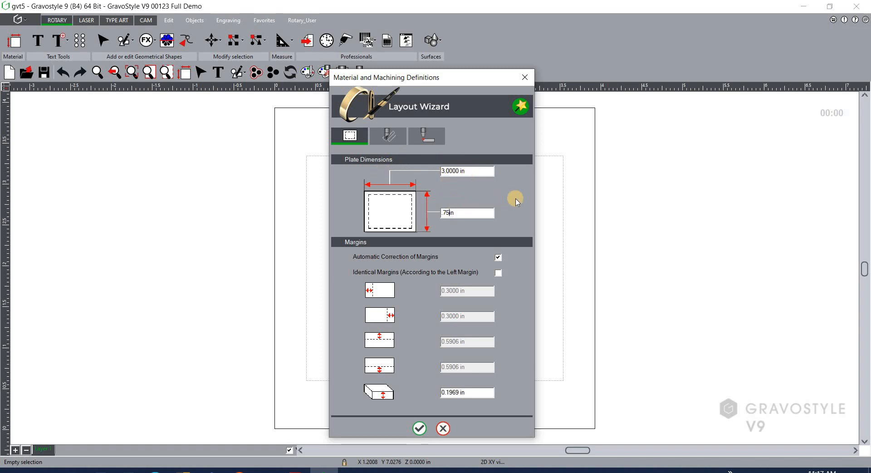
pyautogui.moveTo(424, 259)
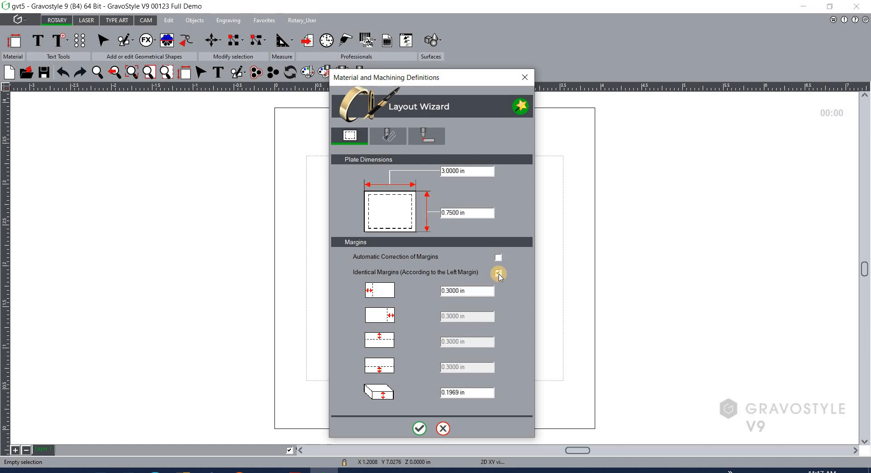
pyautogui.click(498, 272)
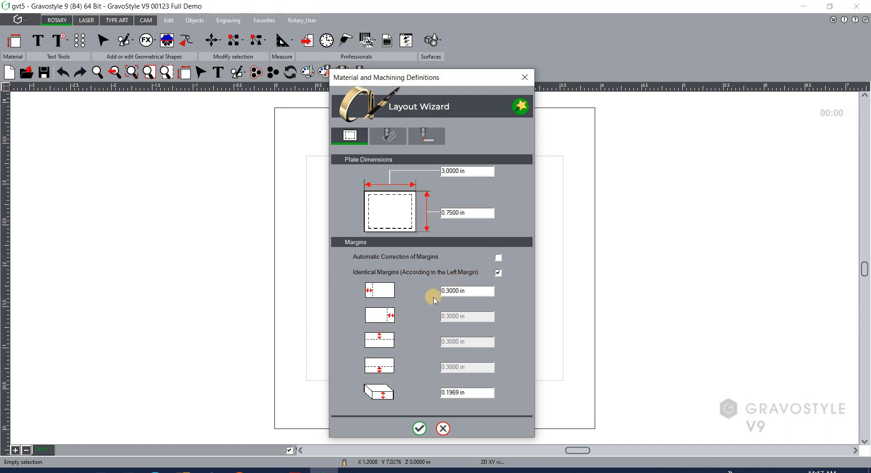
pyautogui.moveTo(388, 290)
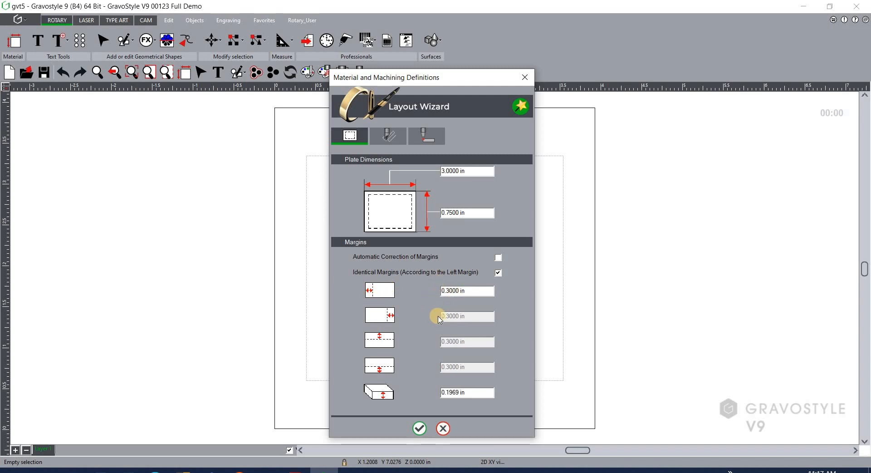
pyautogui.click(467, 341)
pyautogui.write('1')
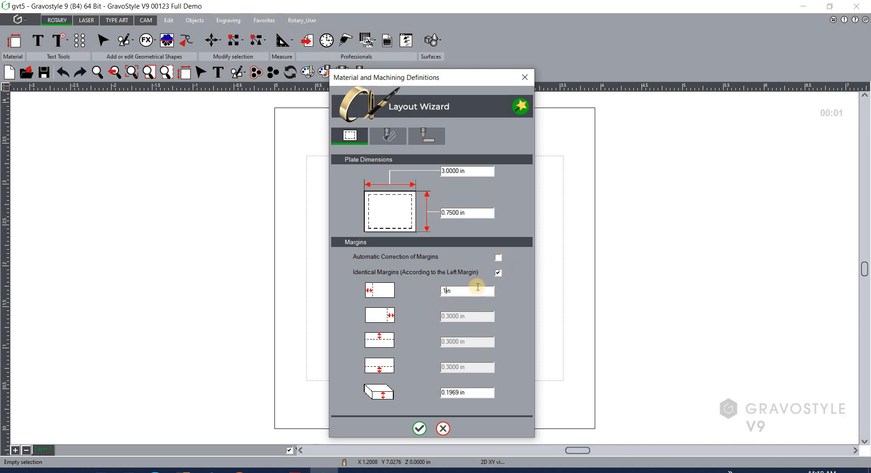
pyautogui.moveTo(470, 294)
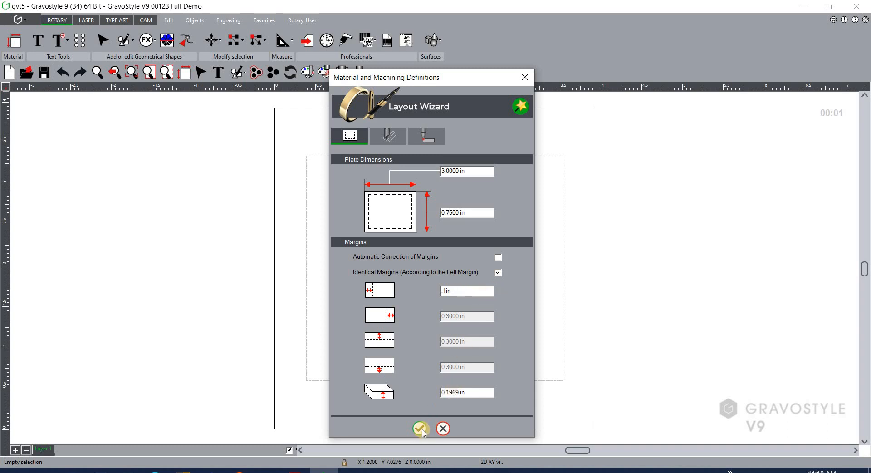
pyautogui.moveTo(477, 288)
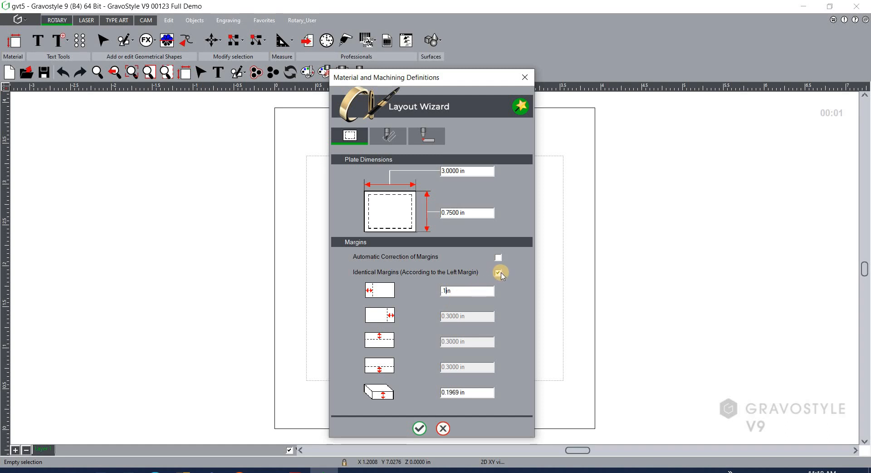
# Toggle Identical Margins off and on so all four margins match the left margin.
pyautogui.click(498, 272)
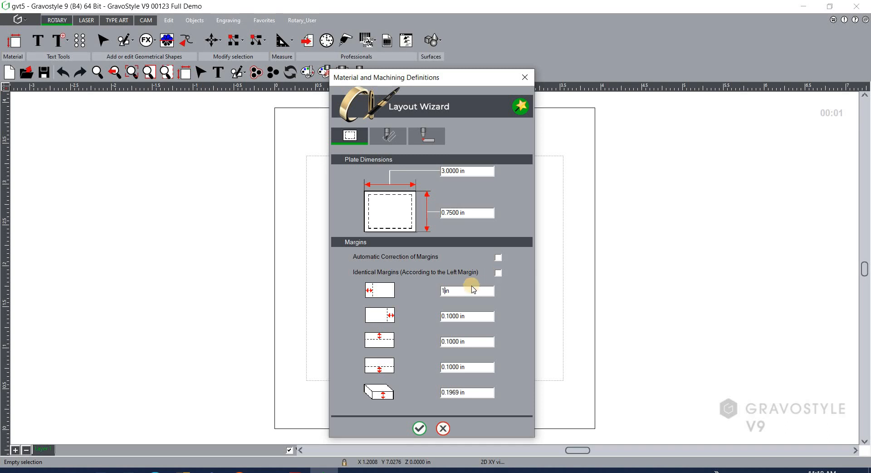
pyautogui.click(497, 272)
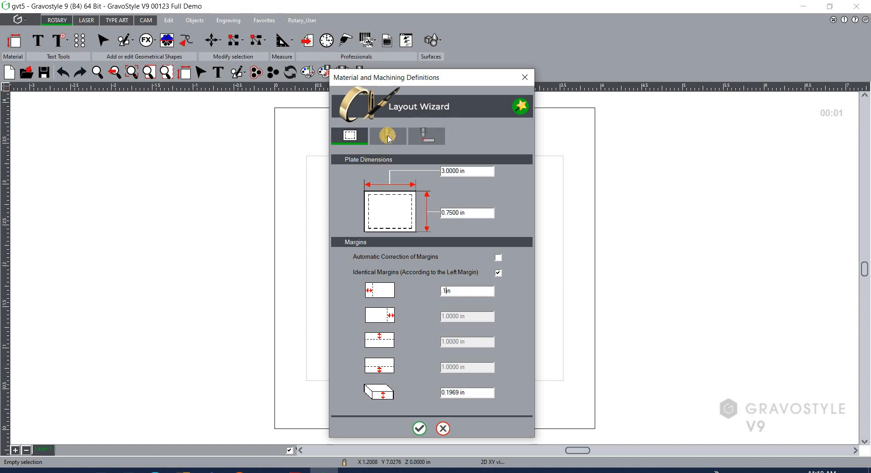
pyautogui.moveTo(388, 137)
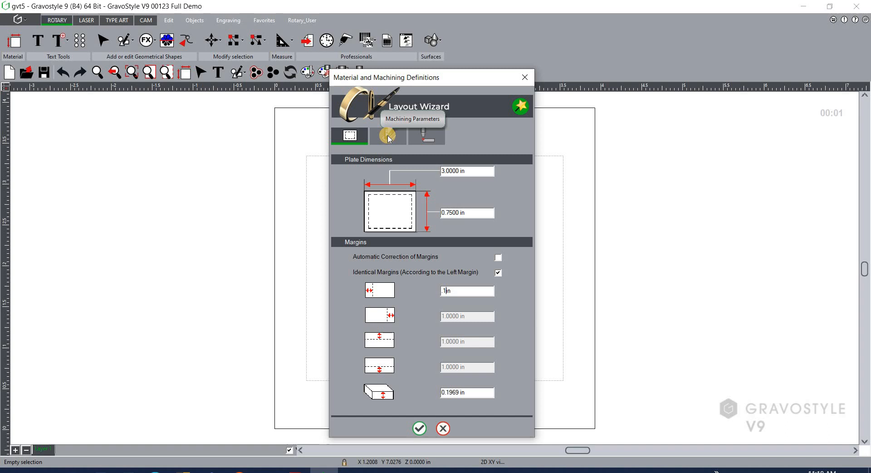
# Review Machining Parameters for the M20 IQ, keeping the upright ABC orientation and current origin.
pyautogui.click(388, 135)
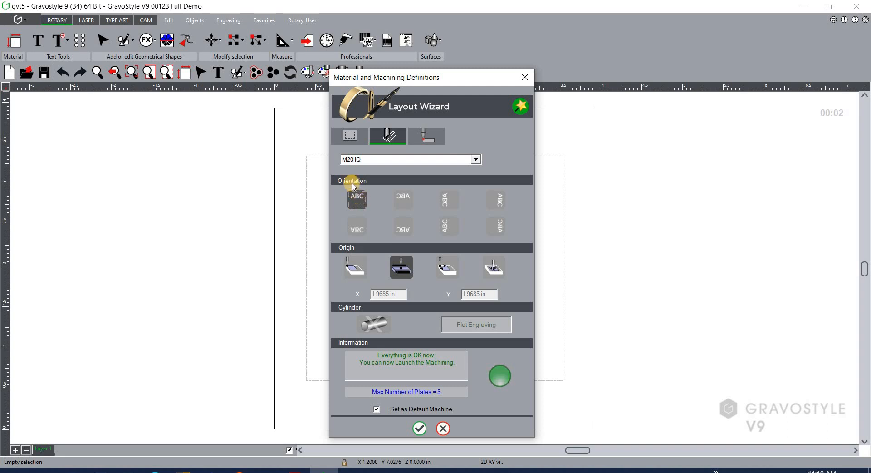
pyautogui.click(356, 199)
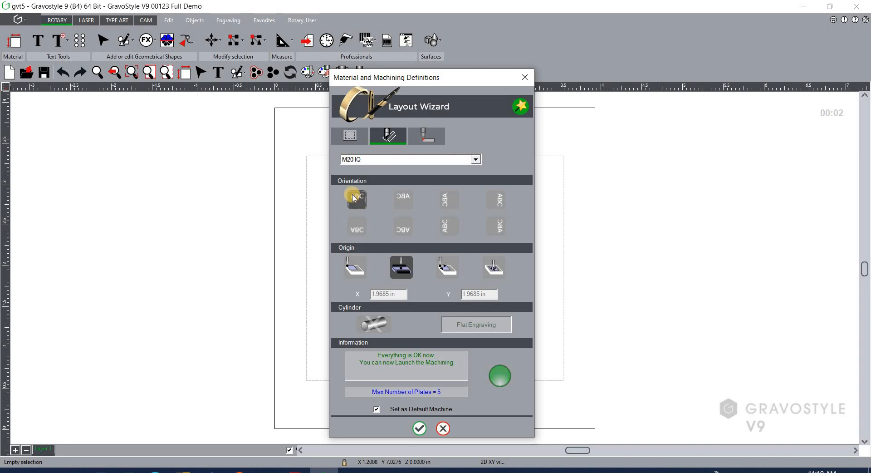
pyautogui.click(357, 200)
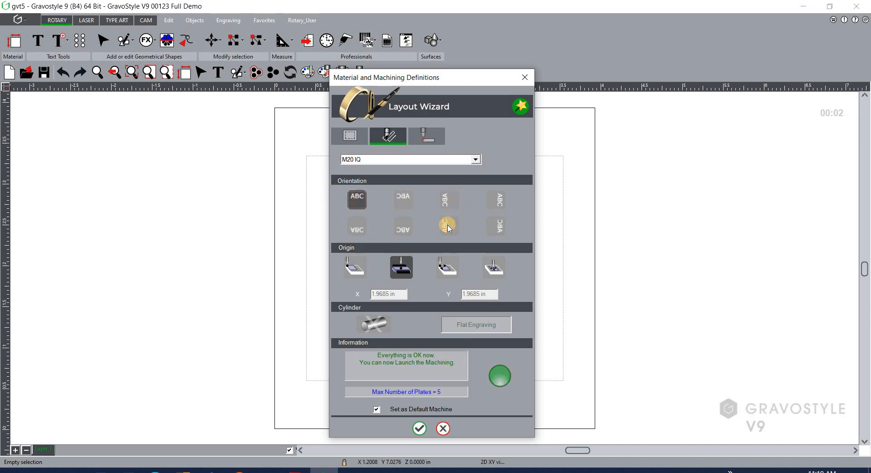
pyautogui.click(499, 200)
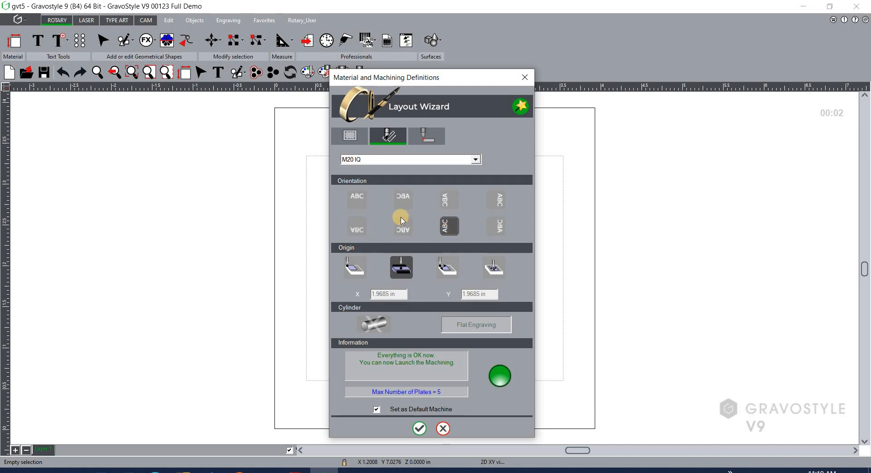
pyautogui.click(357, 199)
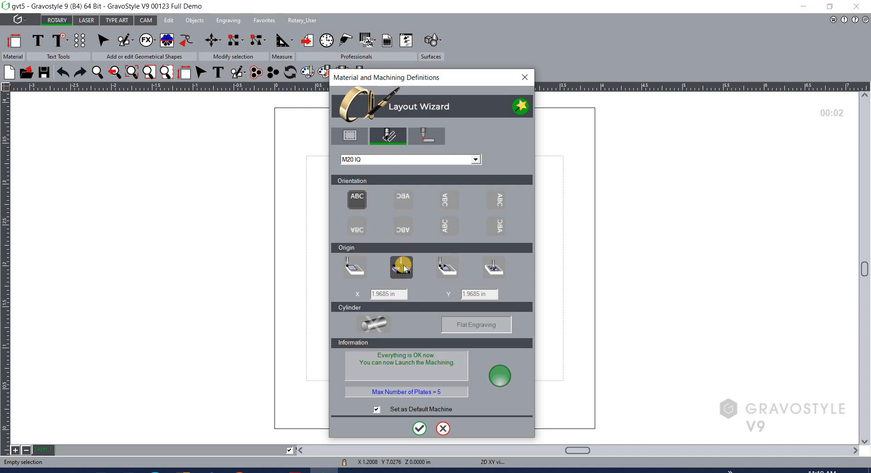
pyautogui.moveTo(401, 267)
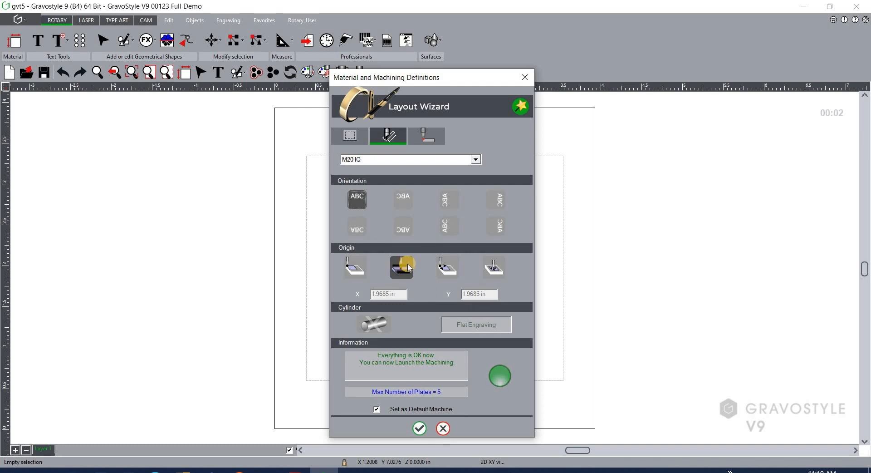
pyautogui.click(402, 267)
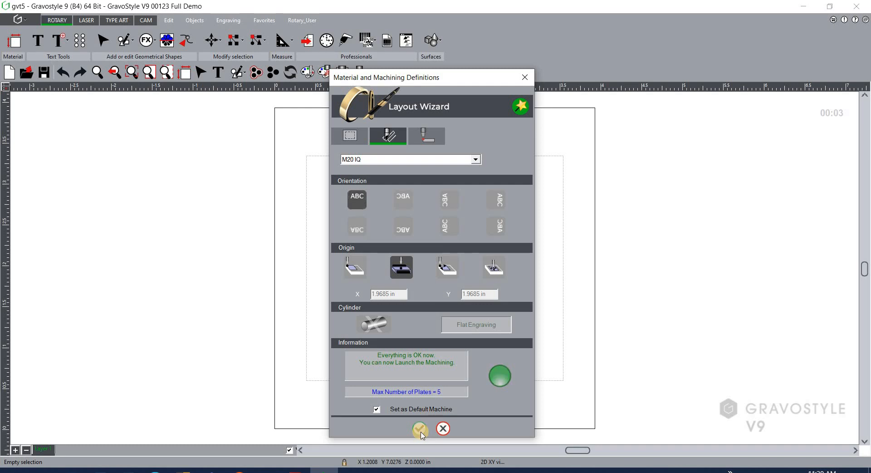
# Confirm the Layout Wizard so the 3 x 0.75 in plate appears on the workspace.
pyautogui.click(420, 429)
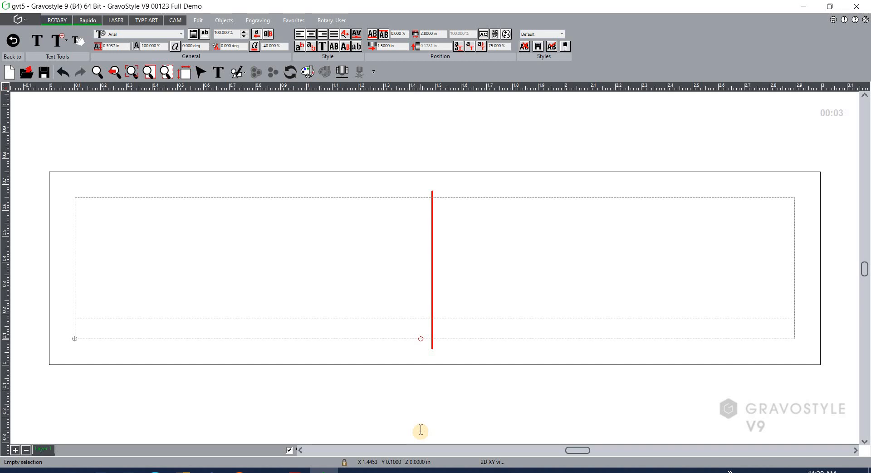
pyautogui.moveTo(223, 207)
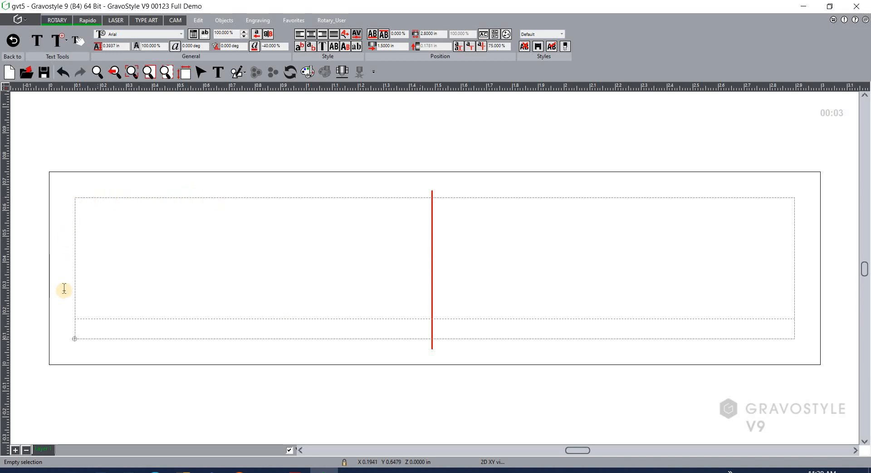
pyautogui.moveTo(73, 301)
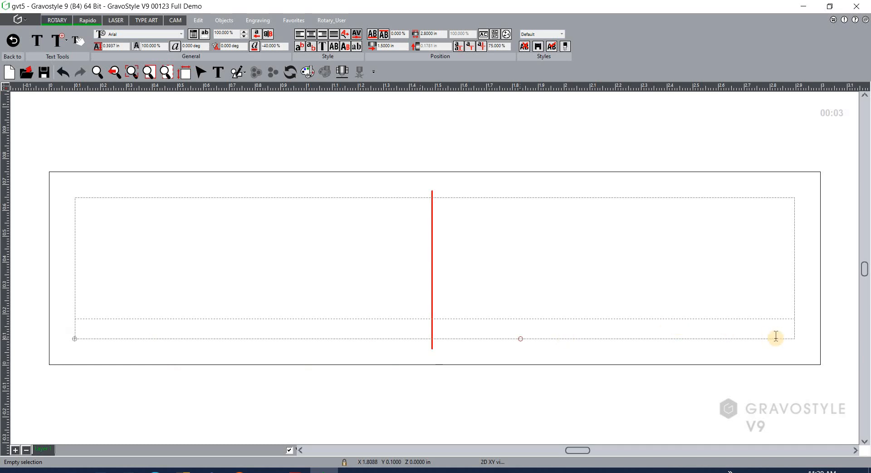
pyautogui.moveTo(376, 179)
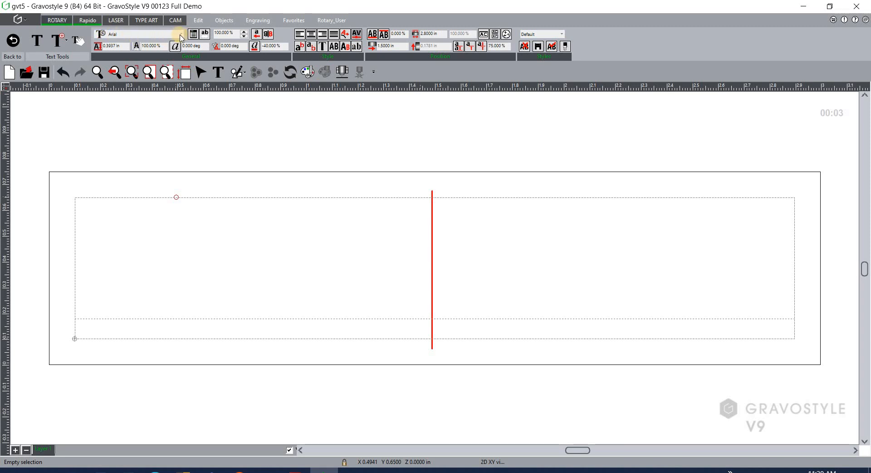
# Show the font list with the Gravograph, TrueType and Vision numeric folders.
pyautogui.click(180, 33)
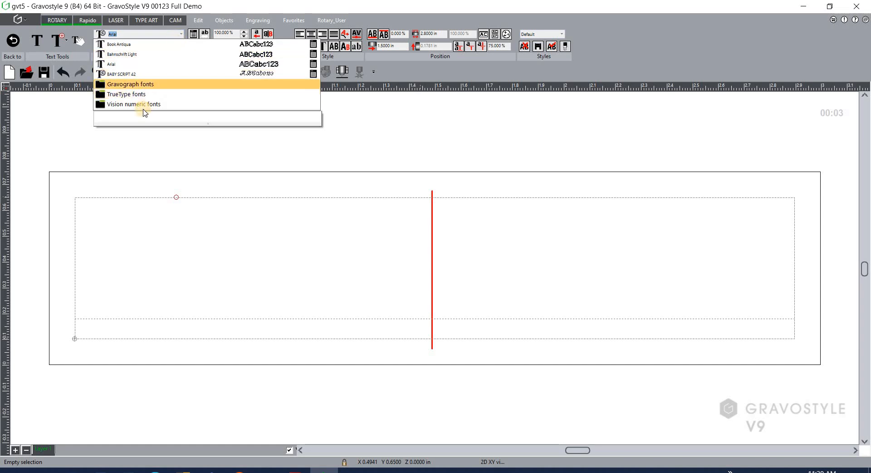
pyautogui.moveTo(150, 89)
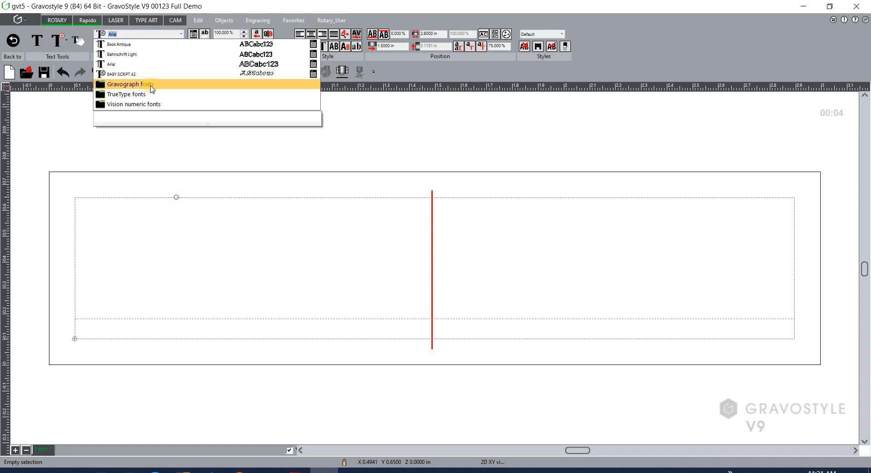
pyautogui.moveTo(147, 94)
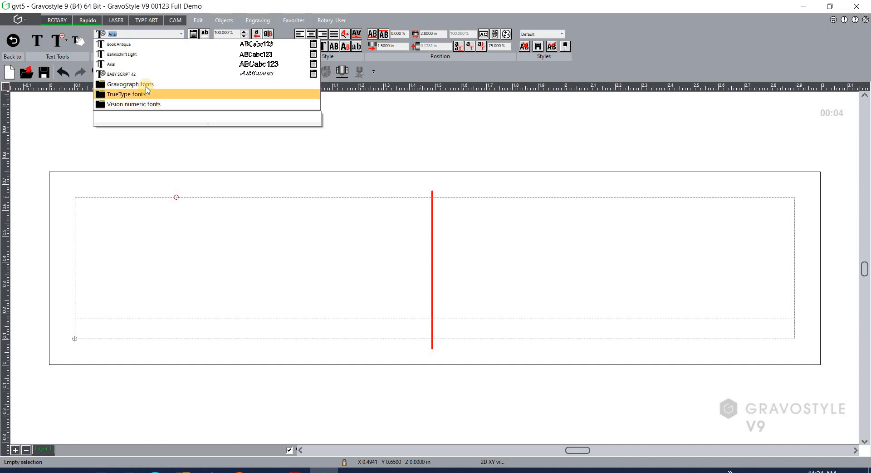
pyautogui.moveTo(130, 83)
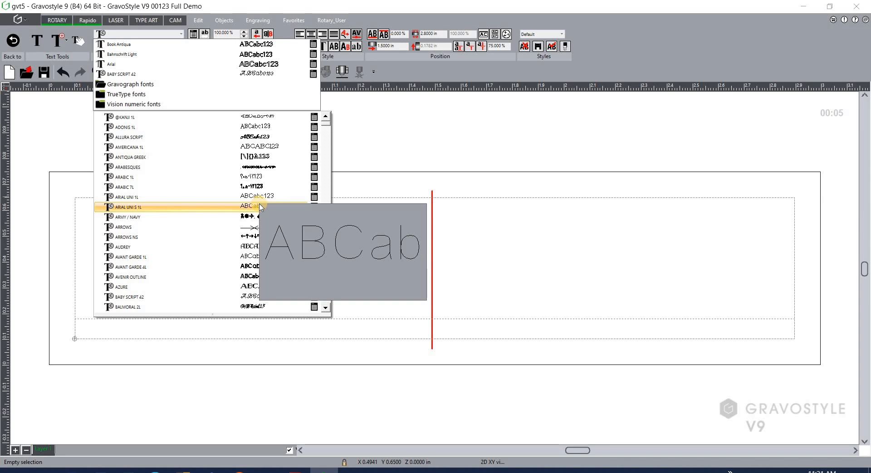
pyautogui.moveTo(264, 108)
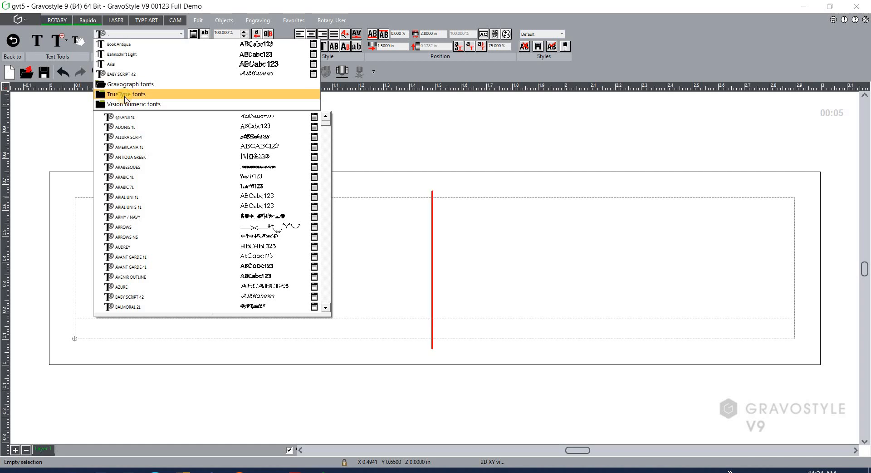
# Choose the Frutiger 4L Gravograph font for the badge text.
pyautogui.scroll(-3)
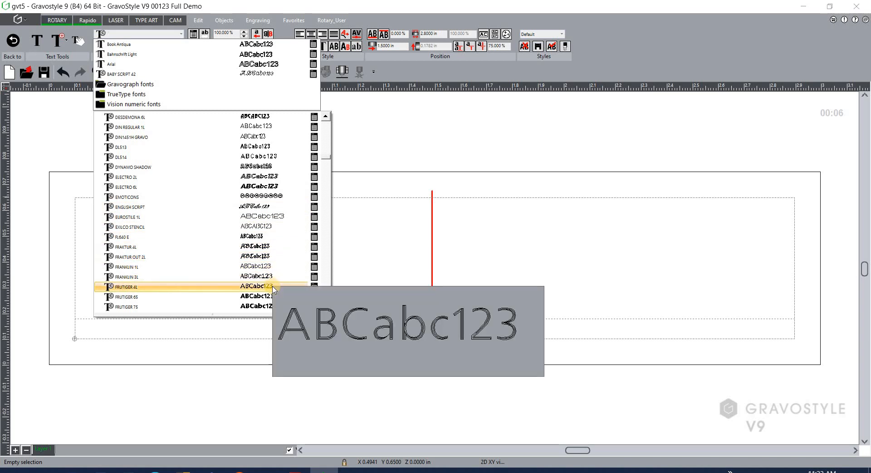
pyautogui.click(125, 286)
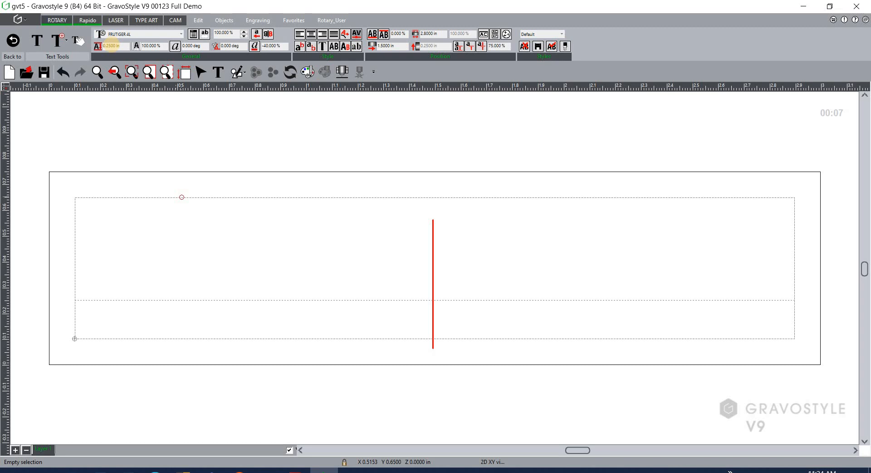
# Enter 'John Doe' as the first line of the badge.
pyautogui.write('John d')
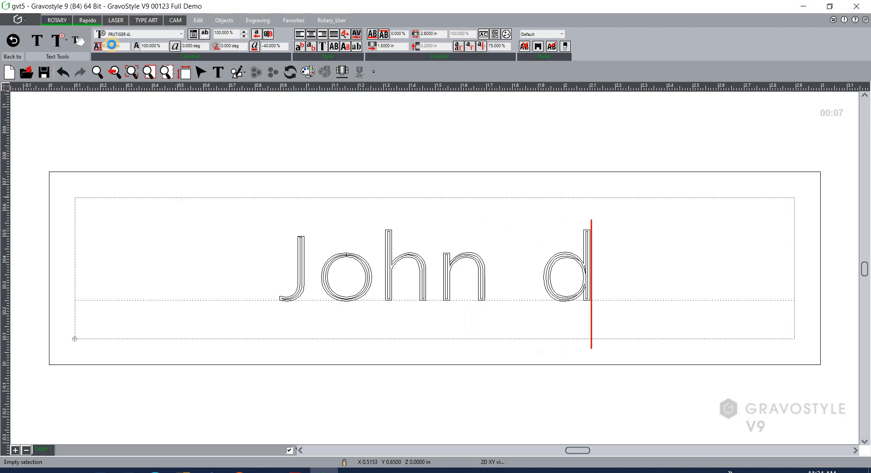
pyautogui.write('oe')
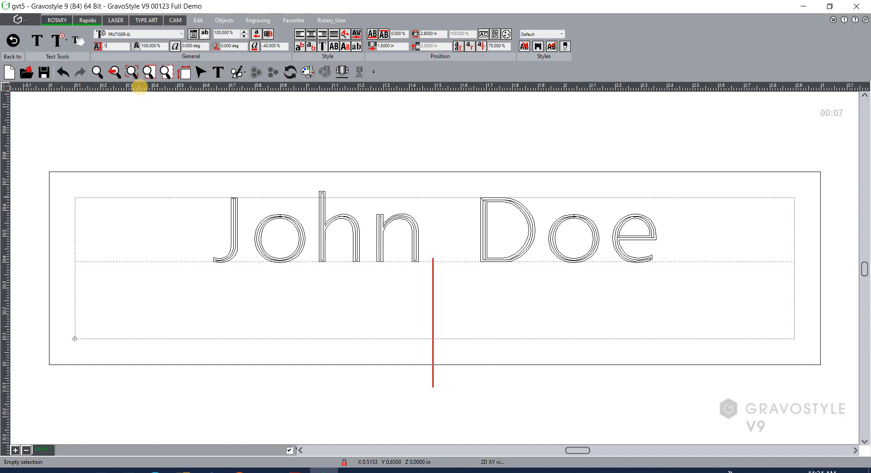
# Set a 0.185 in character height and begin the 'President' second line.
pyautogui.write('1850 in')
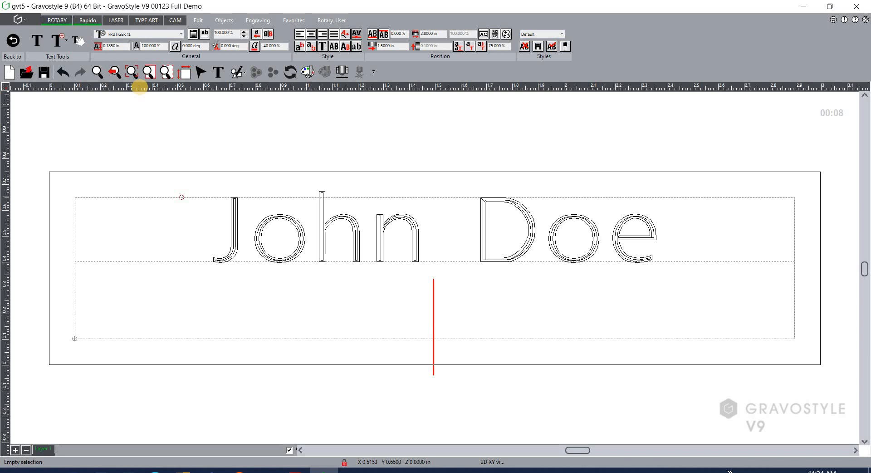
pyautogui.write('President')
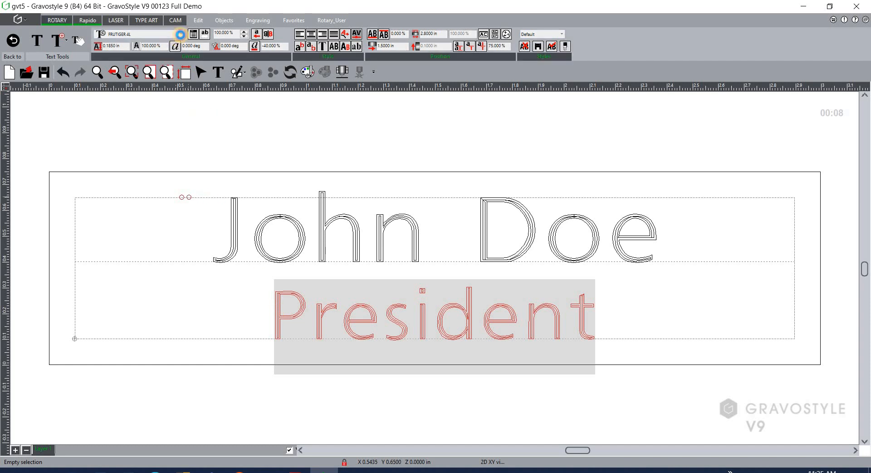
# Change the President line's font to Futura 525 1L.
pyautogui.click(166, 33)
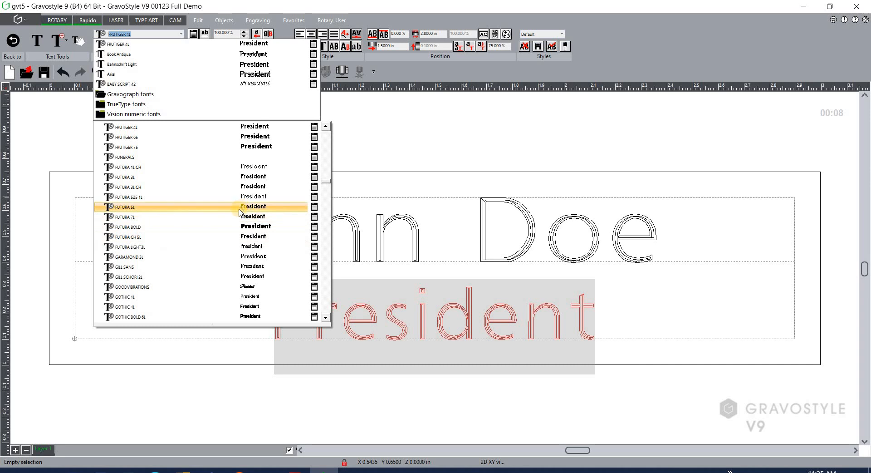
pyautogui.moveTo(236, 299)
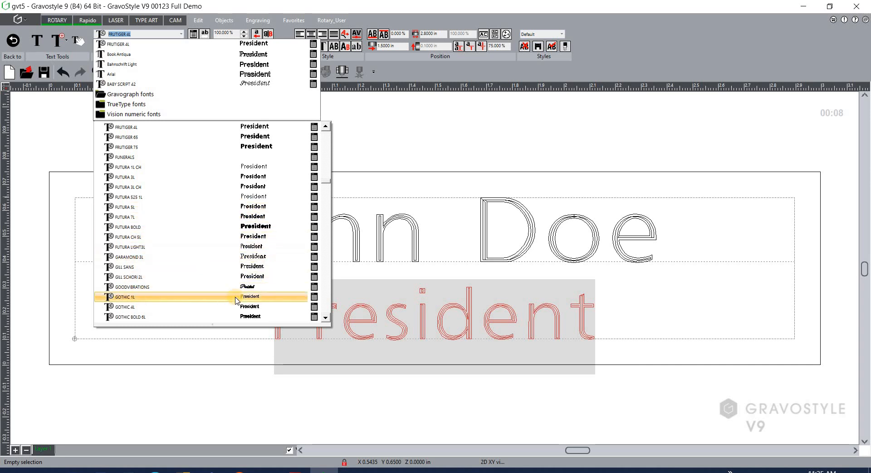
pyautogui.moveTo(265, 207)
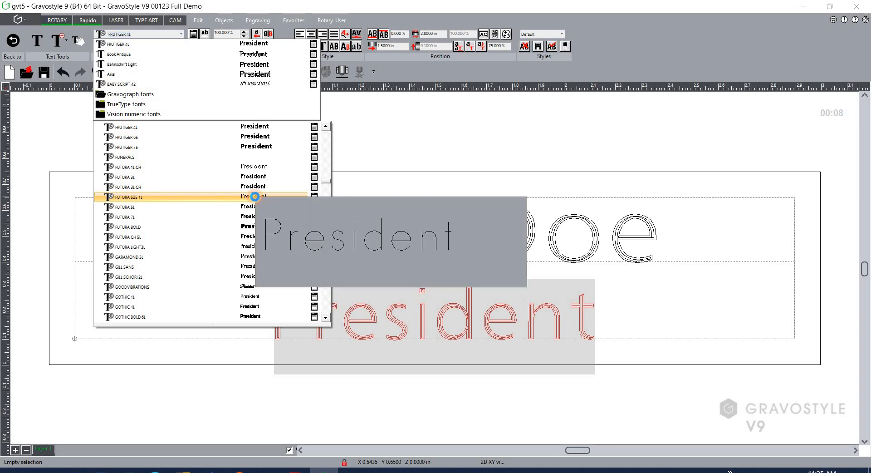
pyautogui.click(131, 197)
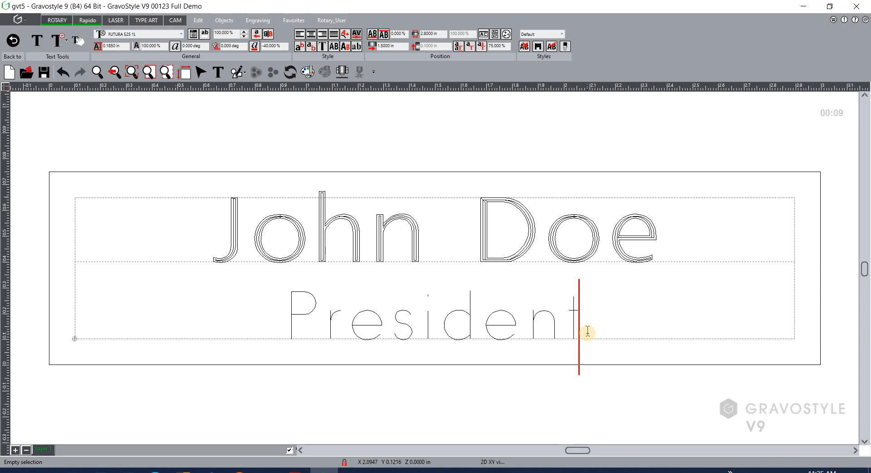
pyautogui.moveTo(291, 191)
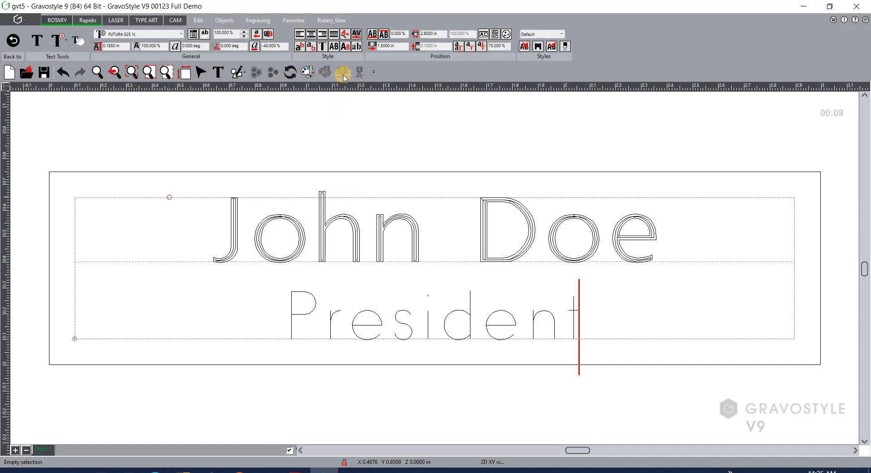
pyautogui.moveTo(343, 72)
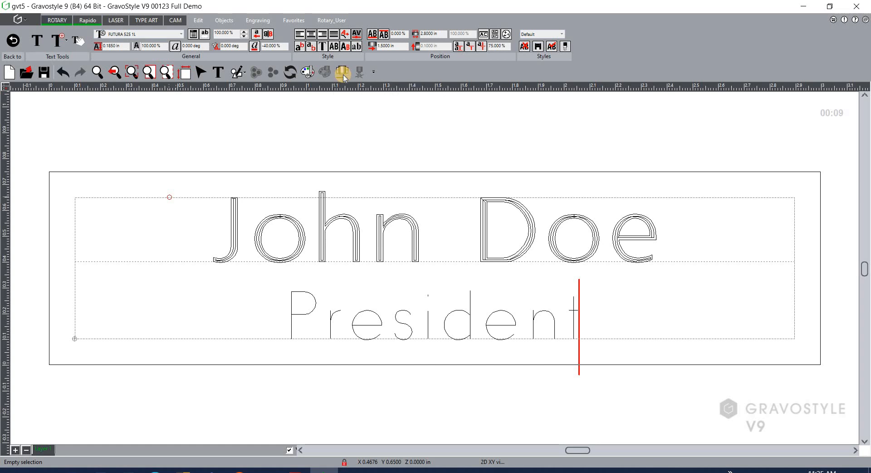
# Bring up the Machining window for the M20 IQ engraver.
pyautogui.click(343, 73)
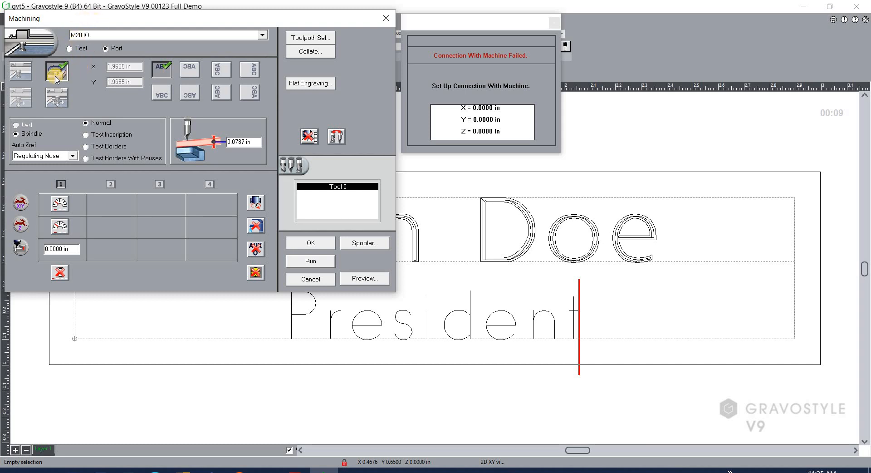
pyautogui.moveTo(56, 71)
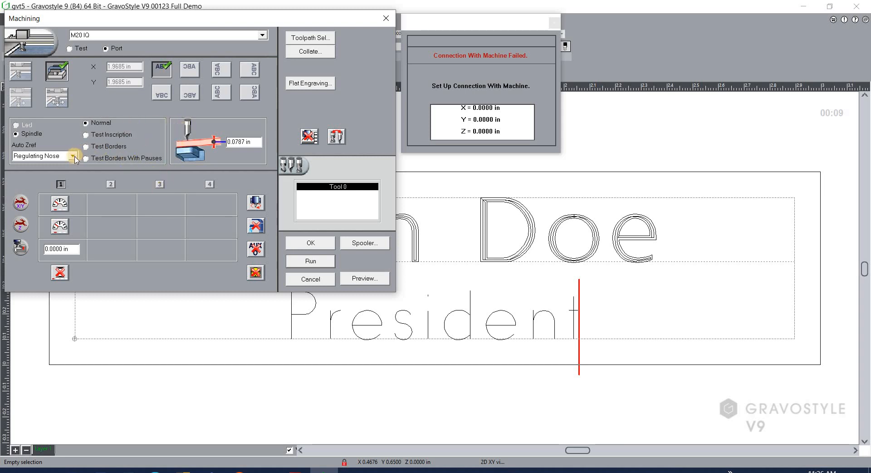
# Set Auto Zref to Diamond Dragging (0.1500 in) and launch the Machining Preview of the badge.
pyautogui.click(73, 155)
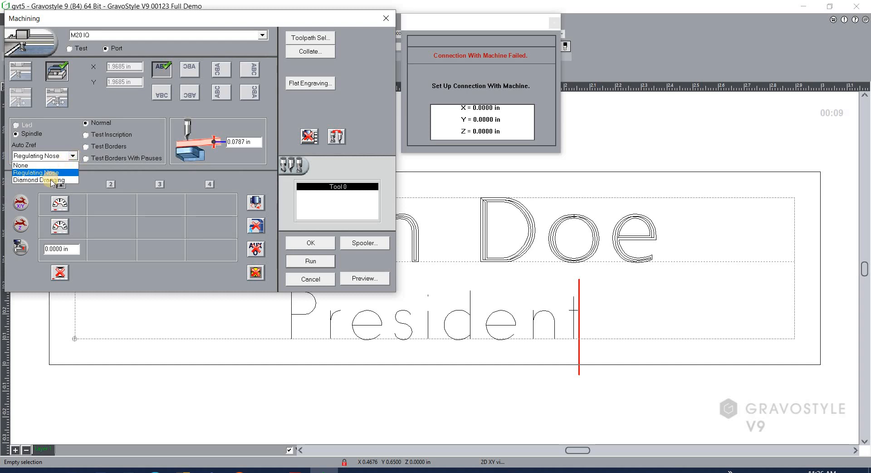
pyautogui.click(42, 180)
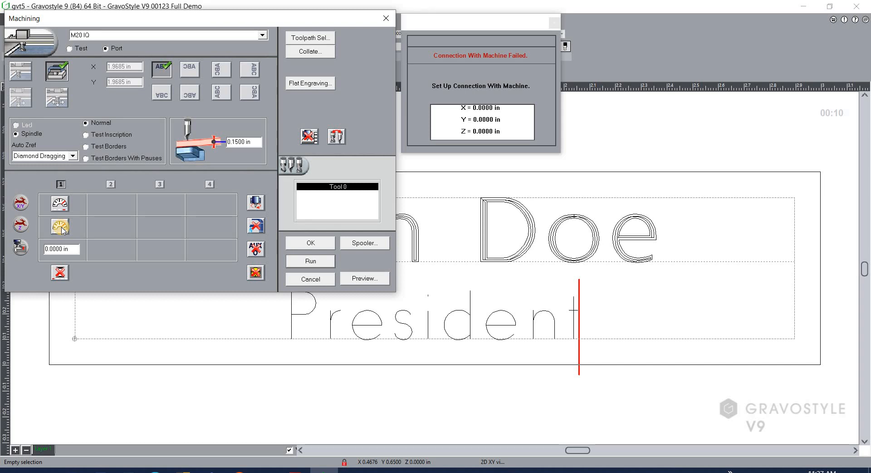
pyautogui.moveTo(256, 204)
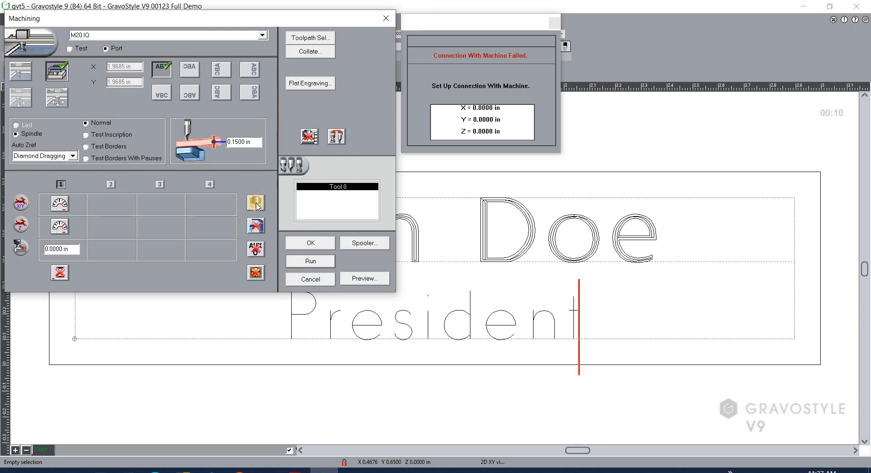
pyautogui.moveTo(234, 184)
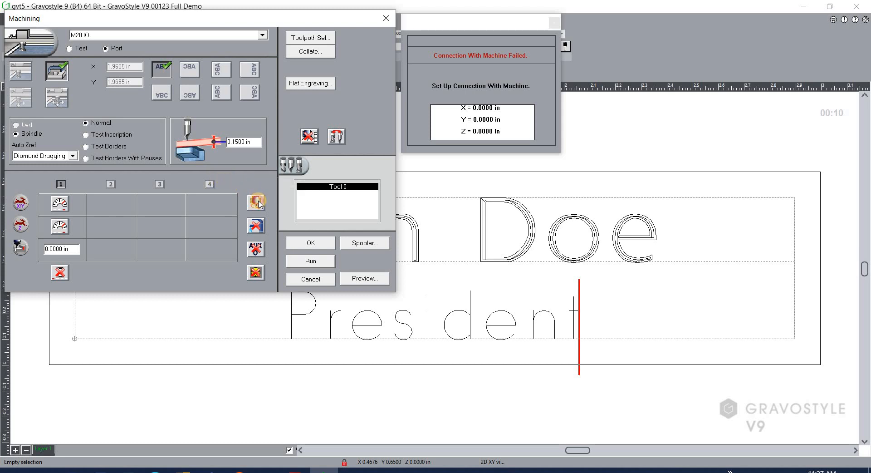
pyautogui.moveTo(256, 201)
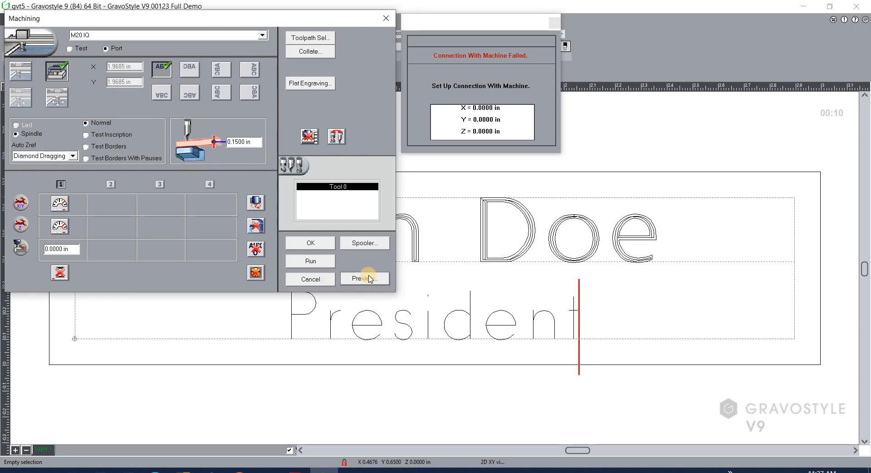
pyautogui.click(364, 278)
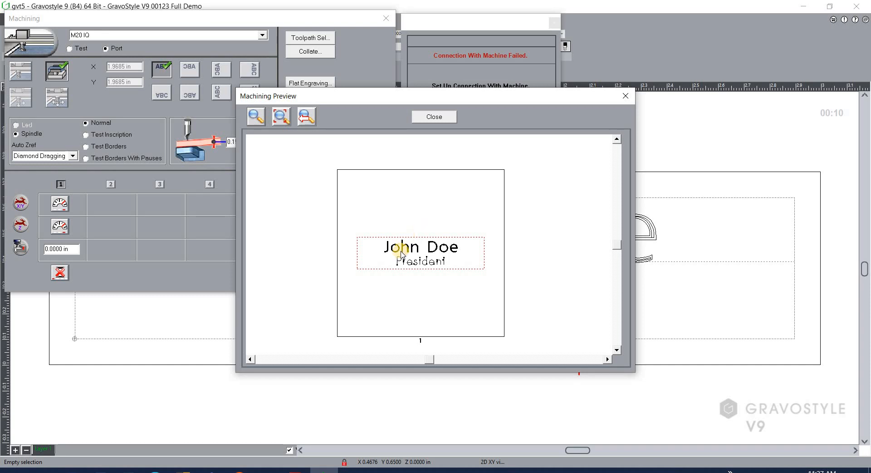
# Zoom in on the John and President toolpaths, then close the preview.
pyautogui.click(255, 116)
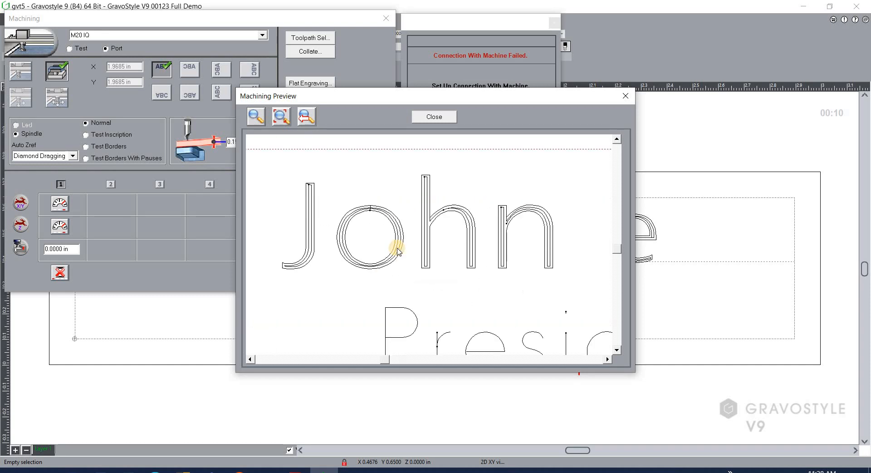
pyautogui.moveTo(373, 188)
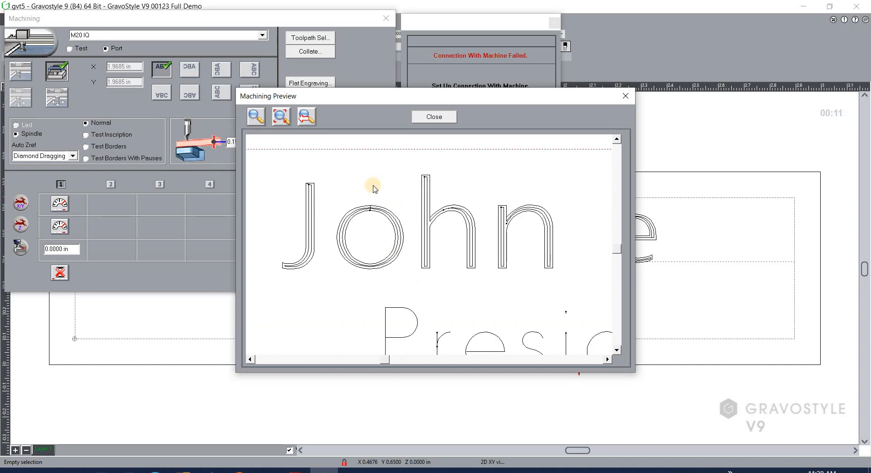
pyautogui.moveTo(422, 211)
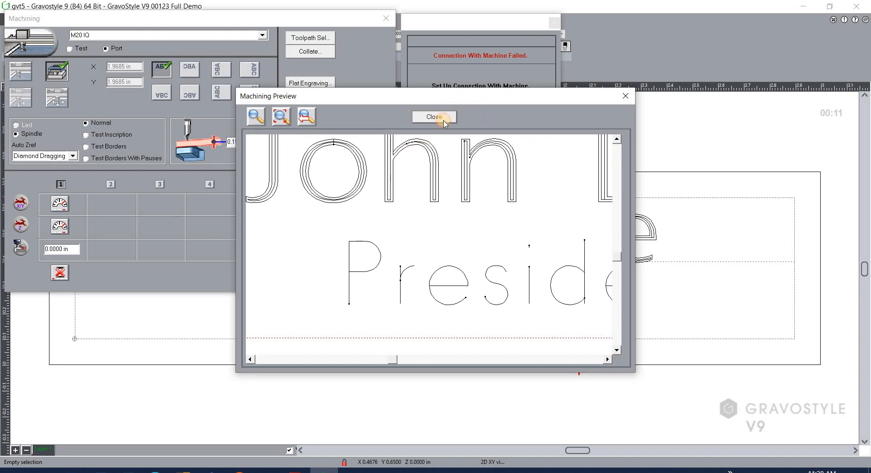
pyautogui.click(433, 117)
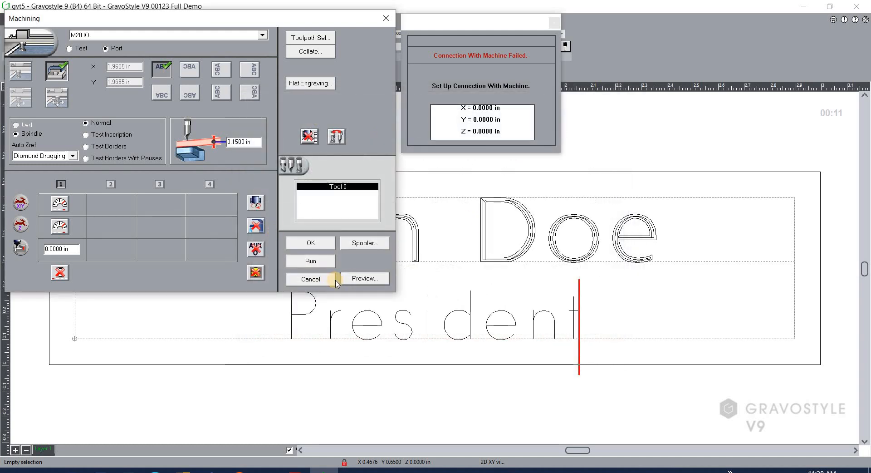